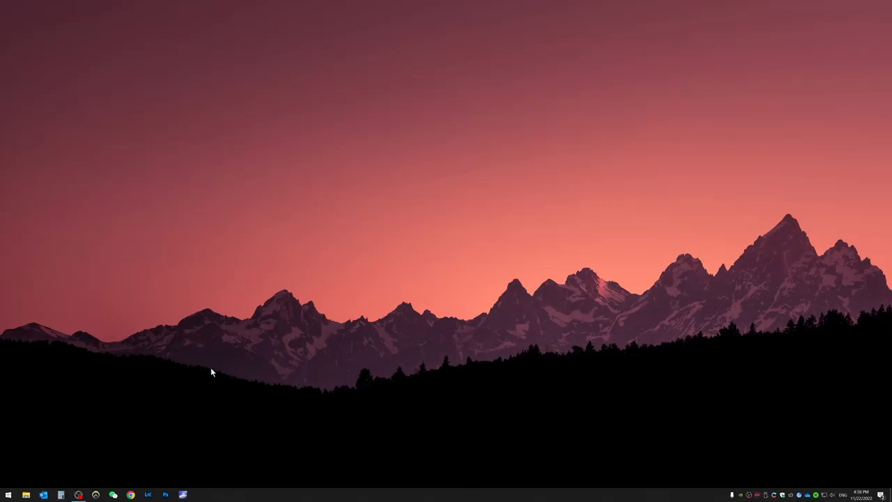
mouse_move(223, 364)
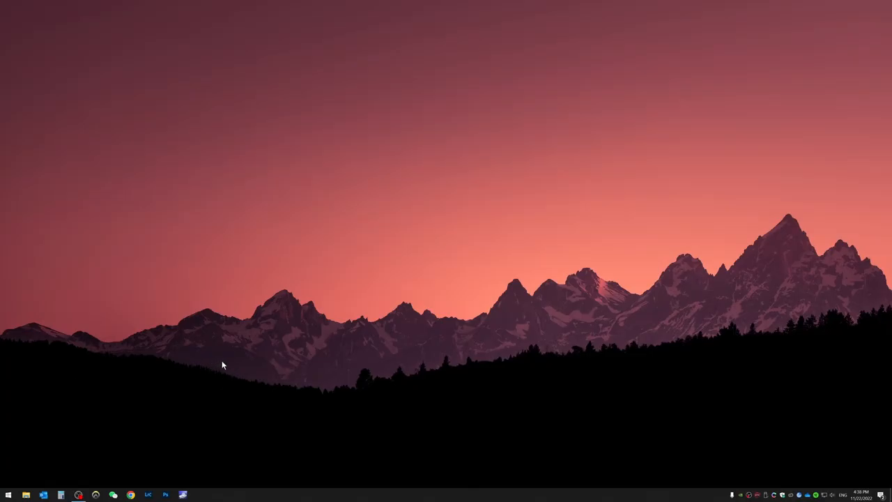
mouse_move(197, 399)
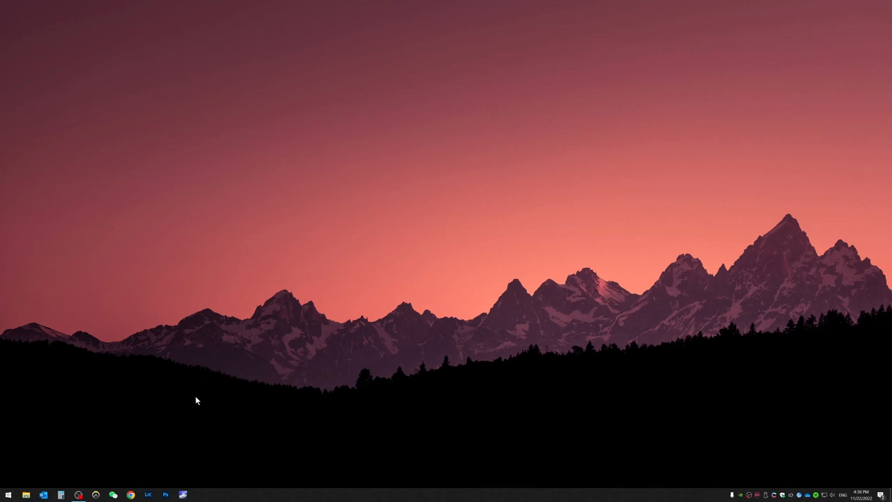
mouse_move(384, 268)
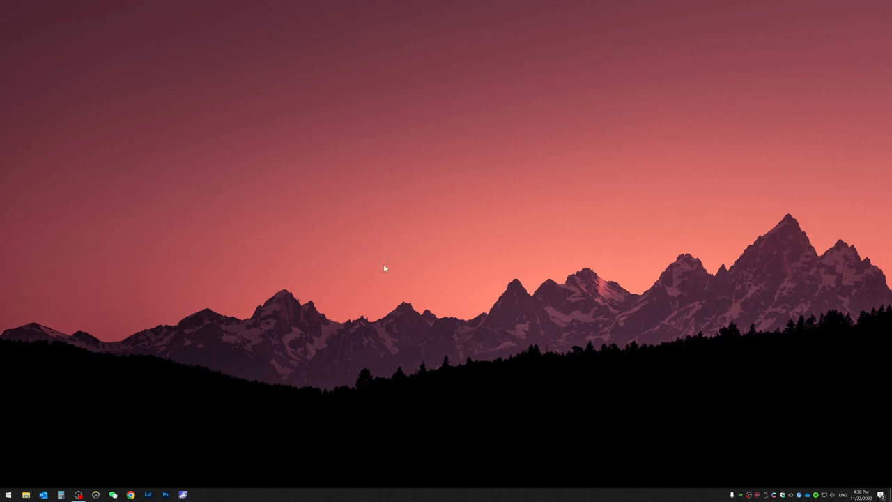
- Launch CrystalDiskInfo from the taskbar to check drive health
left_click(183, 494)
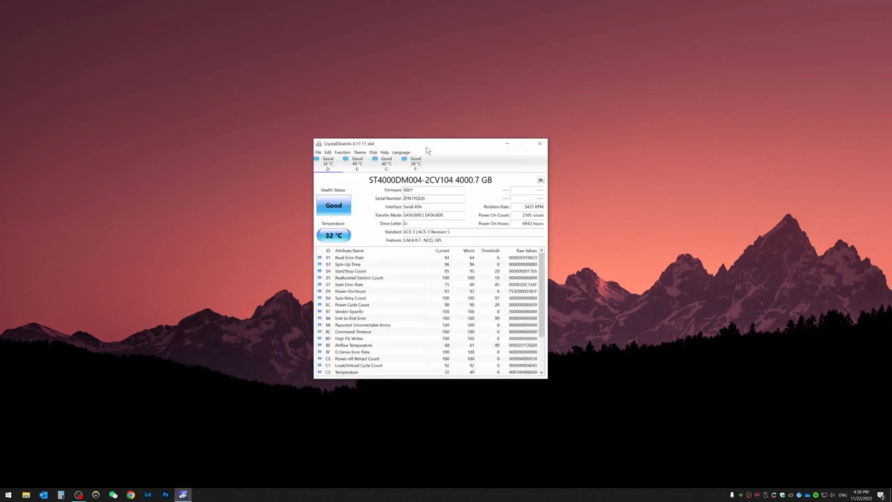
- Reposition the CrystalDiskInfo window and select the 14000.5 GB WDC drive F: details
left_click_drag(427, 143, 408, 107)
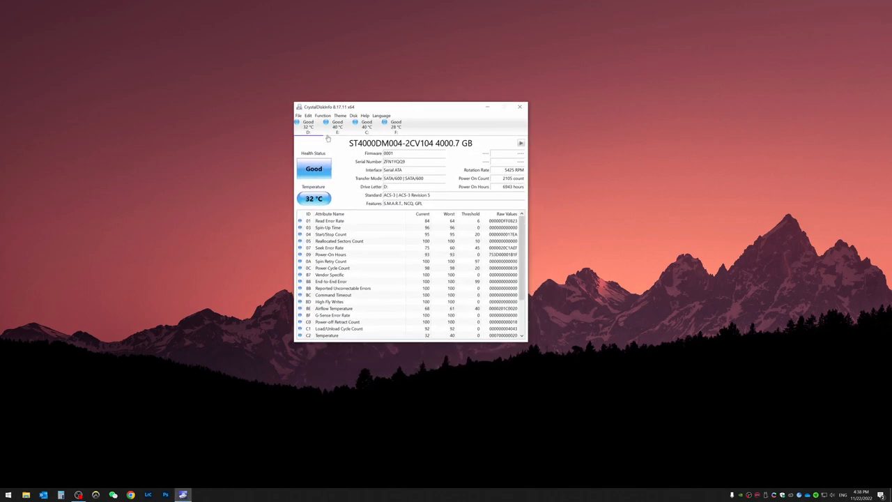
mouse_move(396, 124)
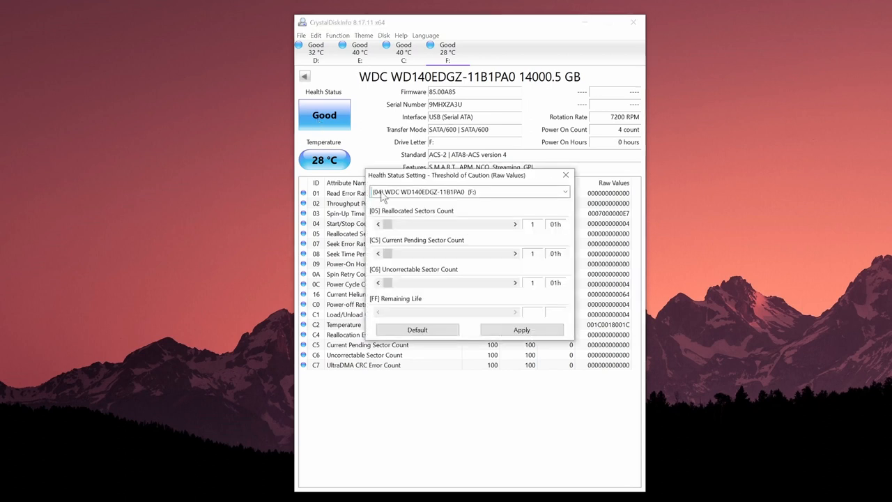
left_click(565, 175)
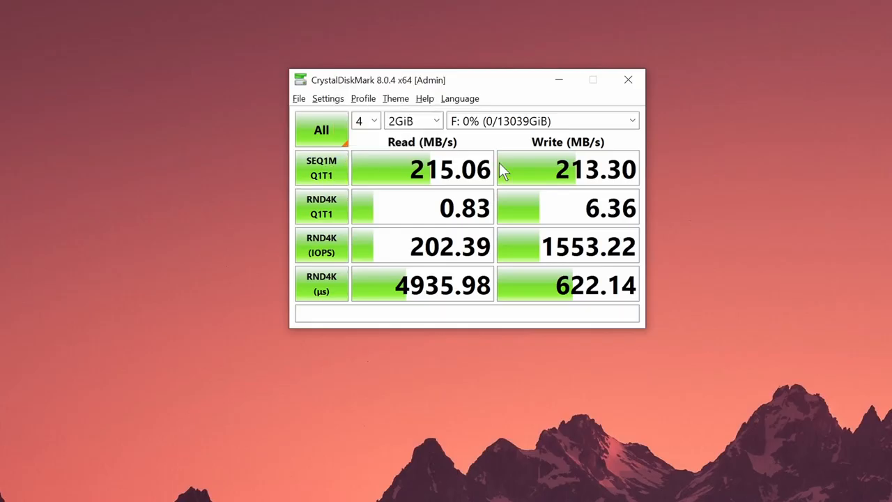
mouse_move(408, 173)
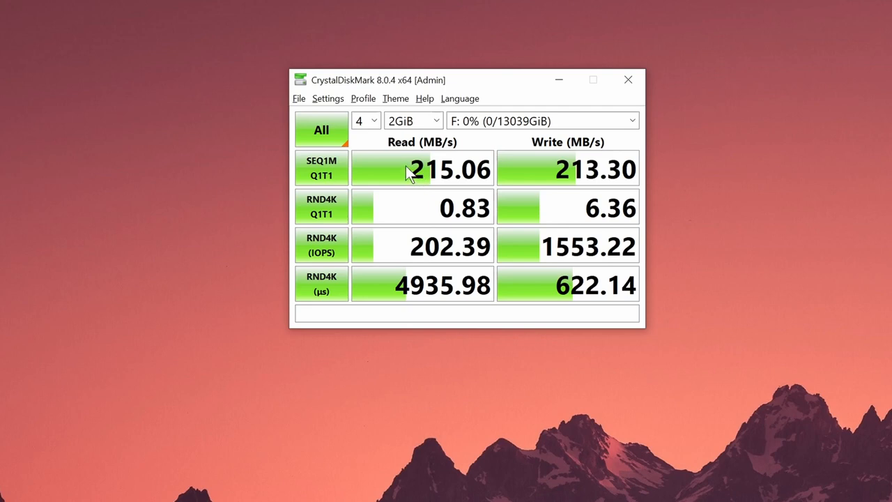
mouse_move(435, 173)
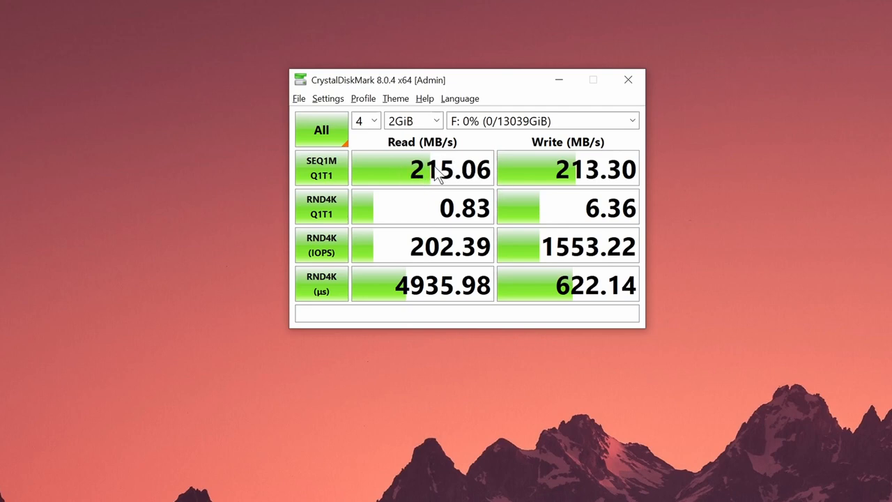
mouse_move(452, 175)
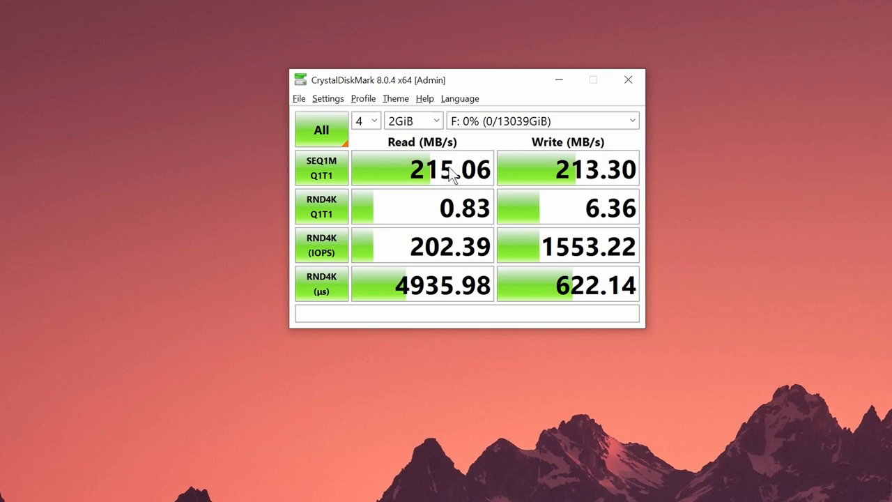
mouse_move(483, 179)
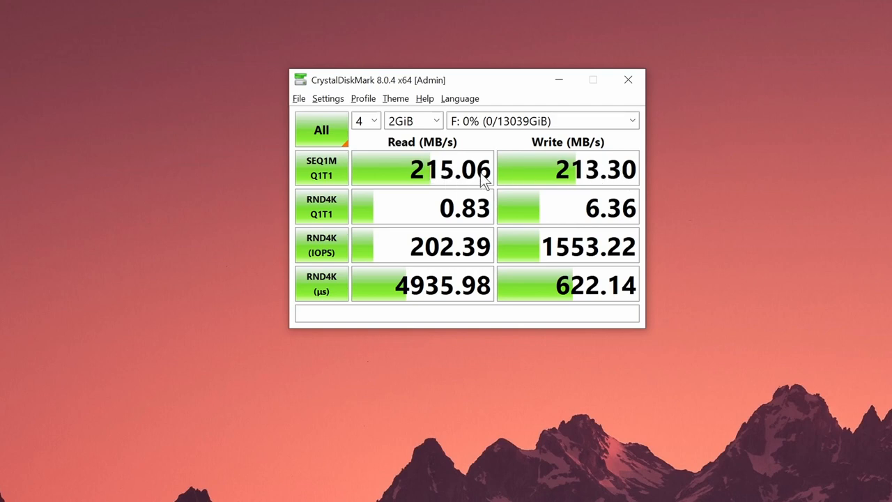
mouse_move(509, 177)
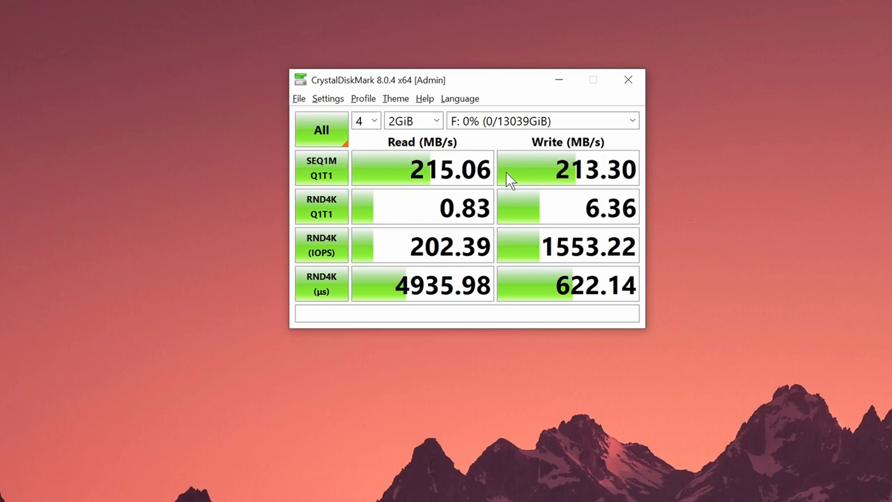
mouse_move(542, 181)
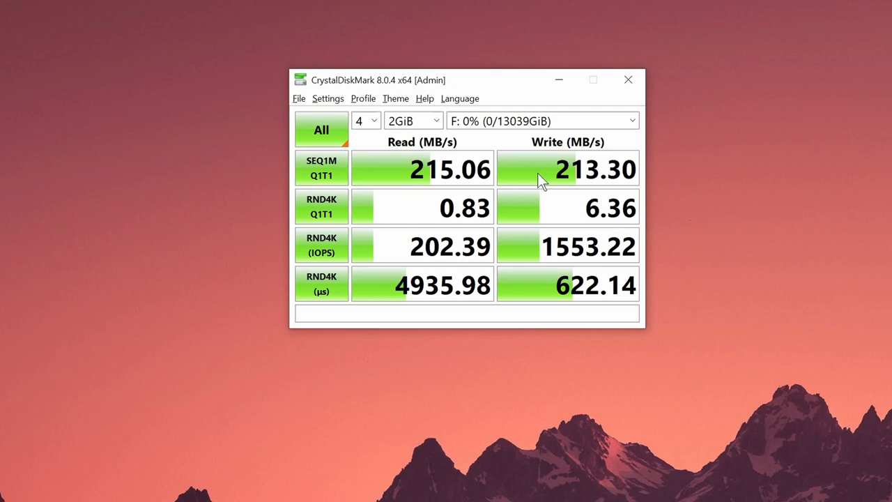
mouse_move(542, 173)
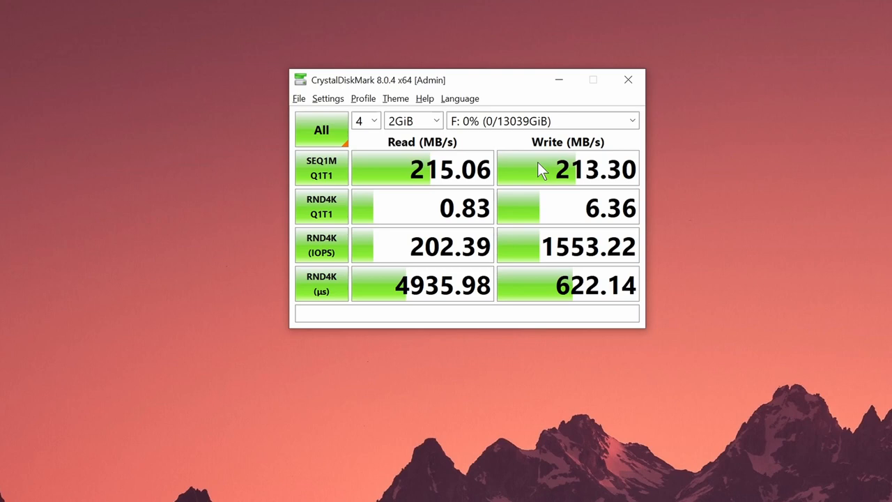
mouse_move(428, 173)
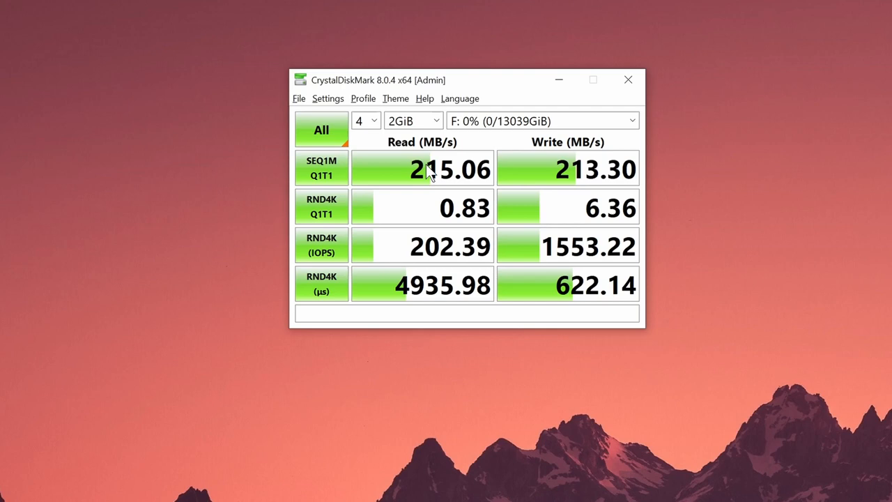
mouse_move(417, 171)
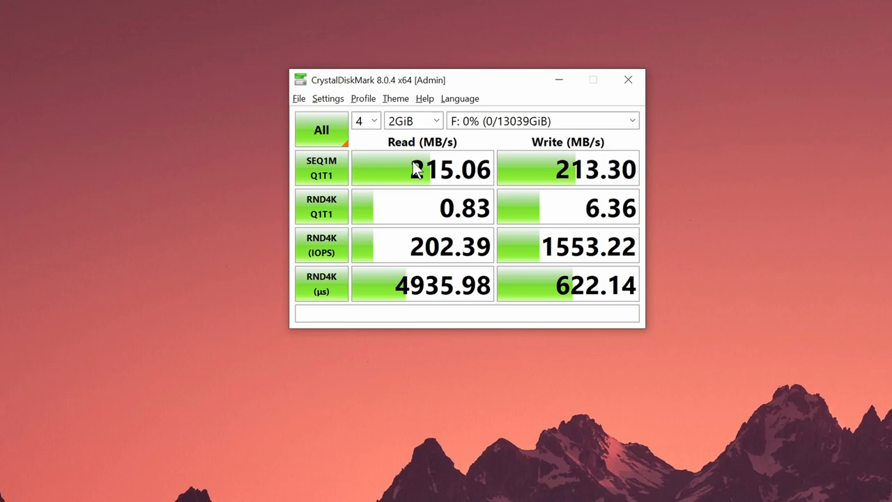
mouse_move(357, 167)
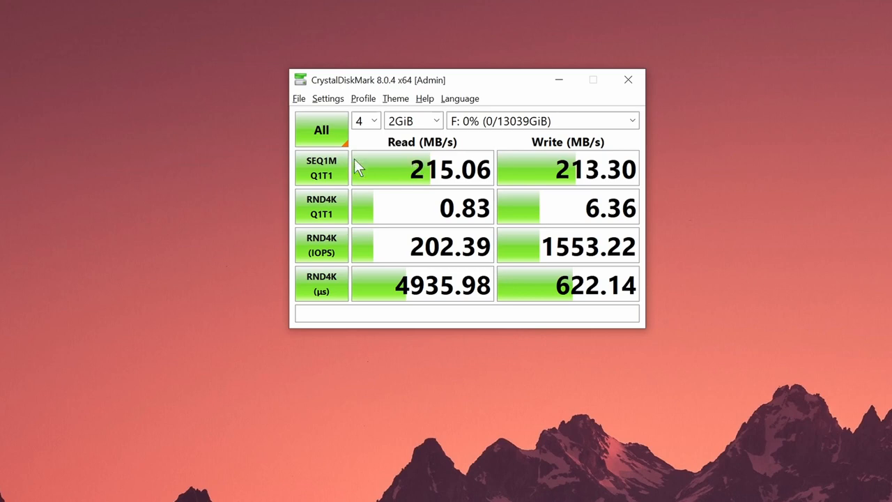
mouse_move(634, 198)
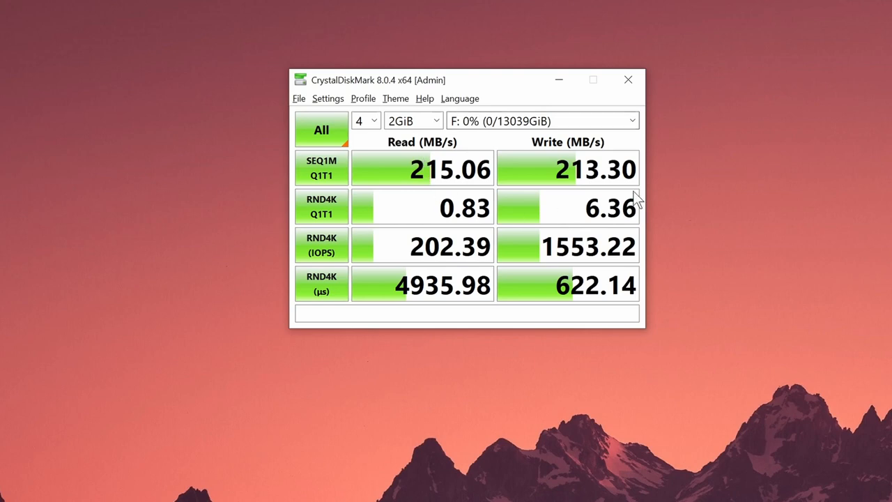
mouse_move(321, 171)
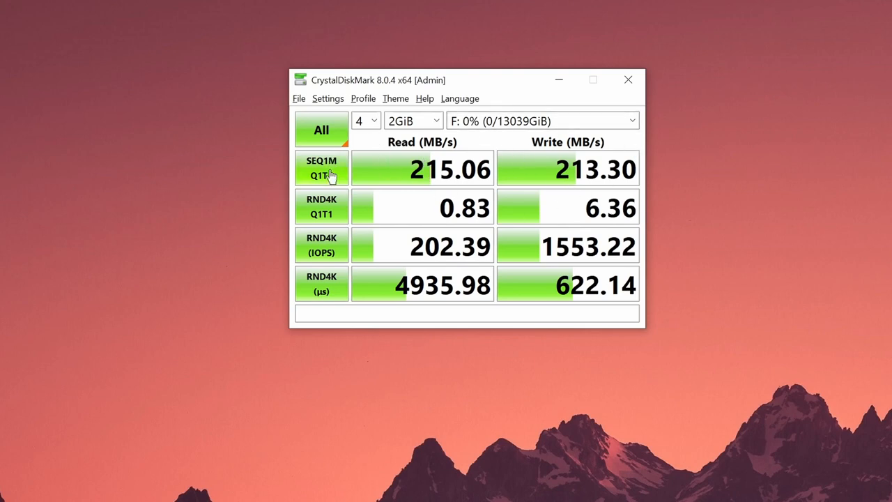
mouse_move(505, 227)
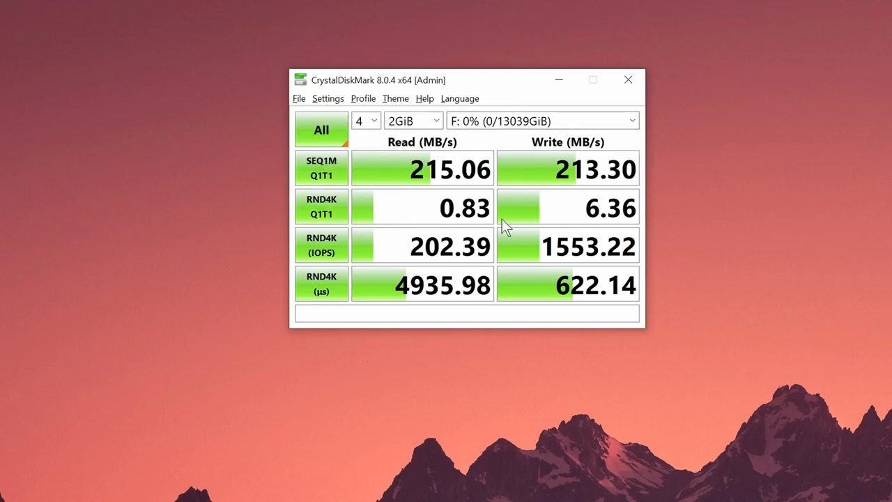
mouse_move(484, 209)
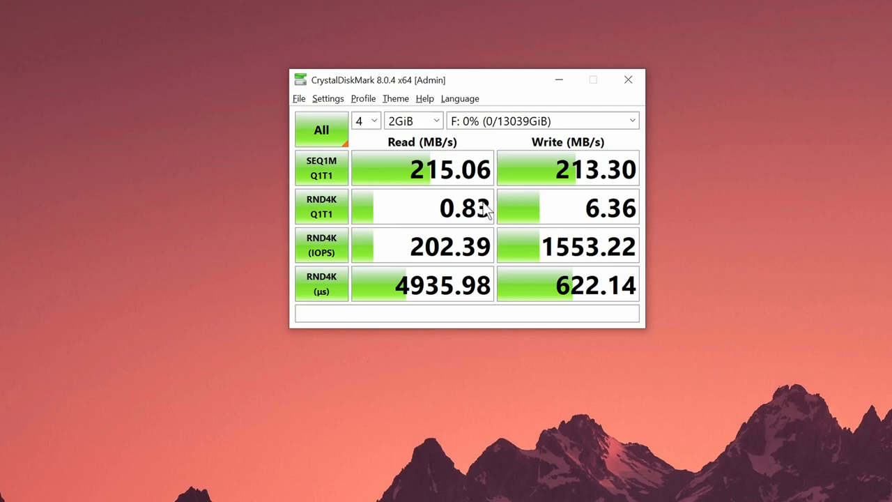
mouse_move(396, 209)
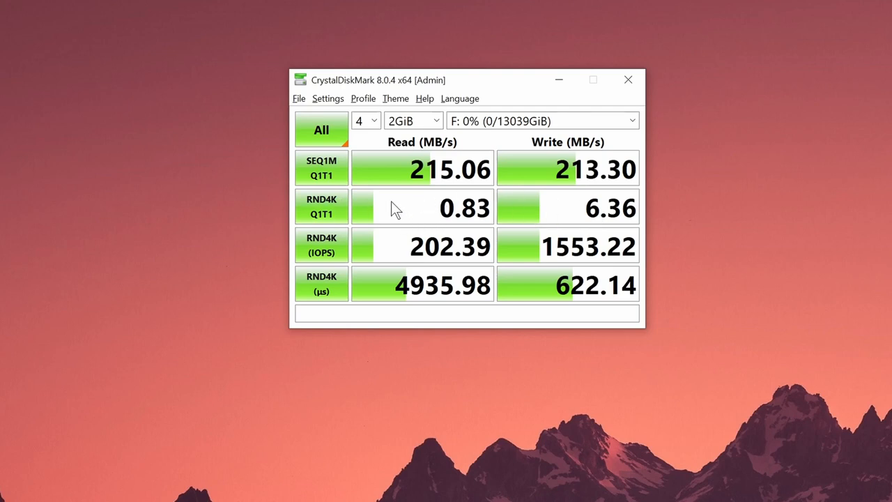
mouse_move(428, 209)
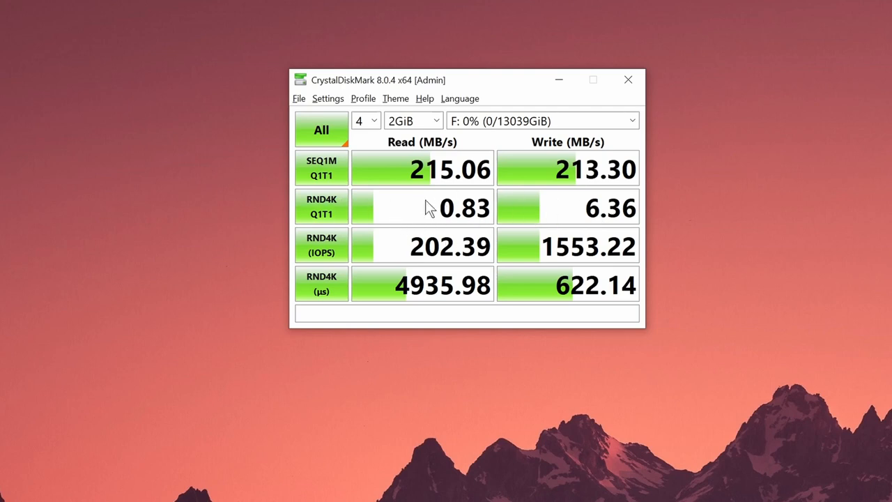
mouse_move(599, 194)
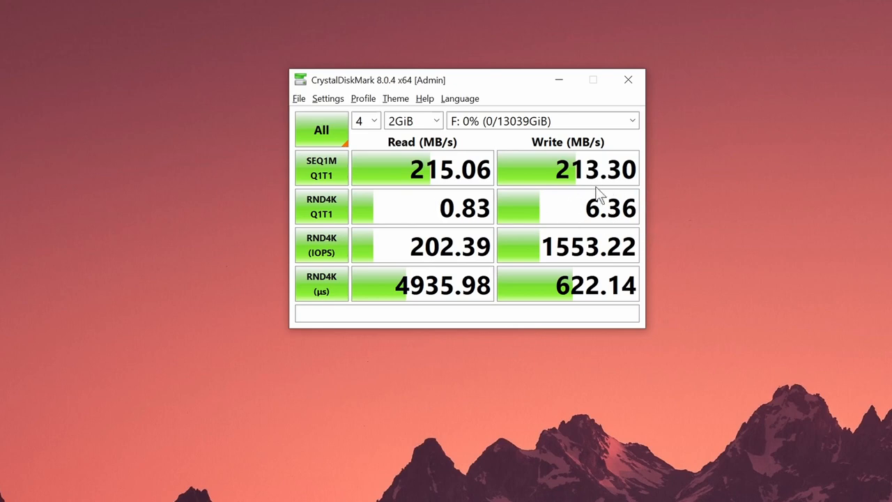
mouse_move(652, 212)
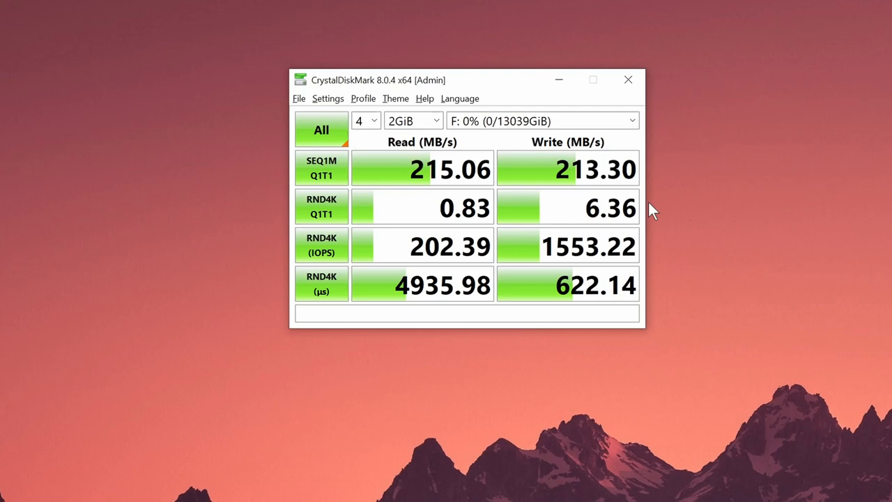
mouse_move(574, 204)
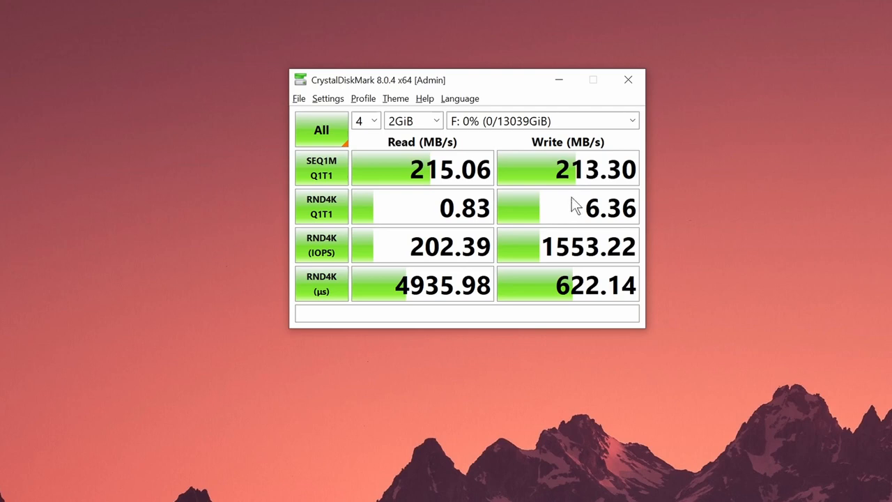
mouse_move(383, 216)
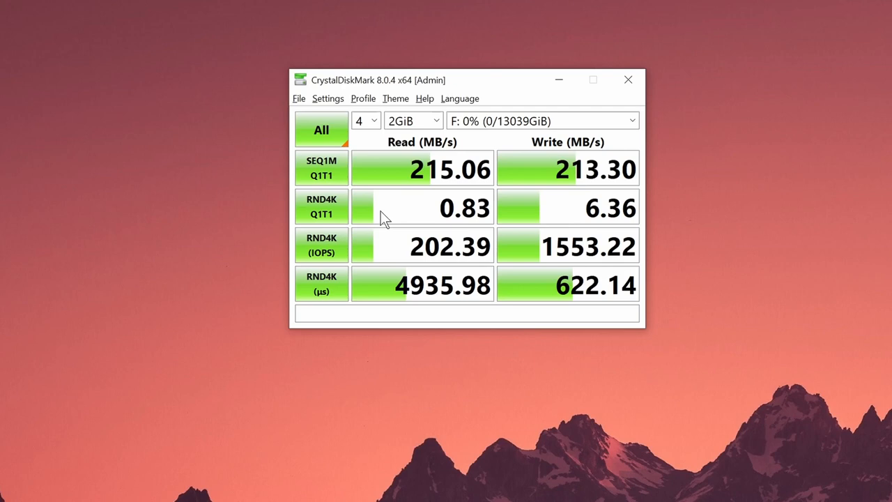
mouse_move(508, 214)
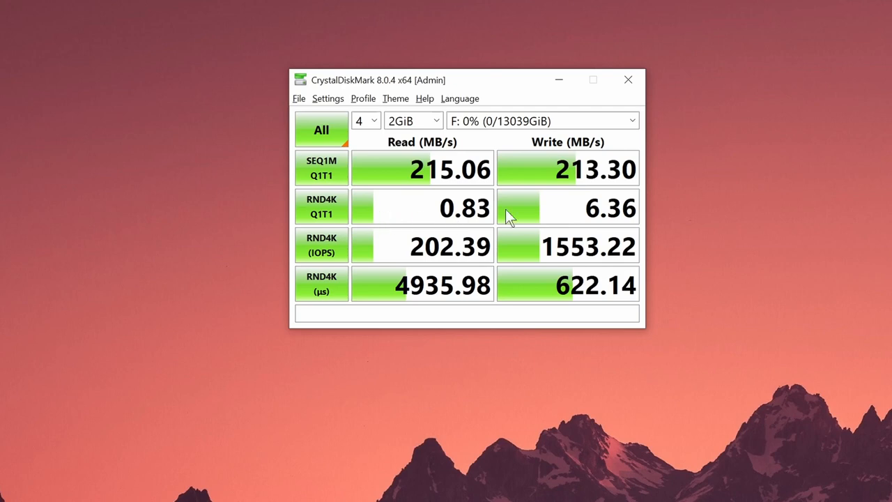
mouse_move(394, 146)
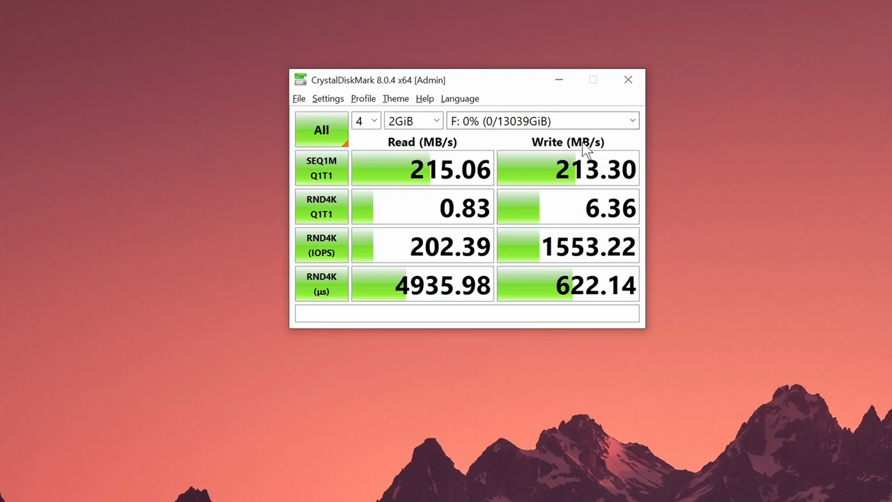
mouse_move(473, 174)
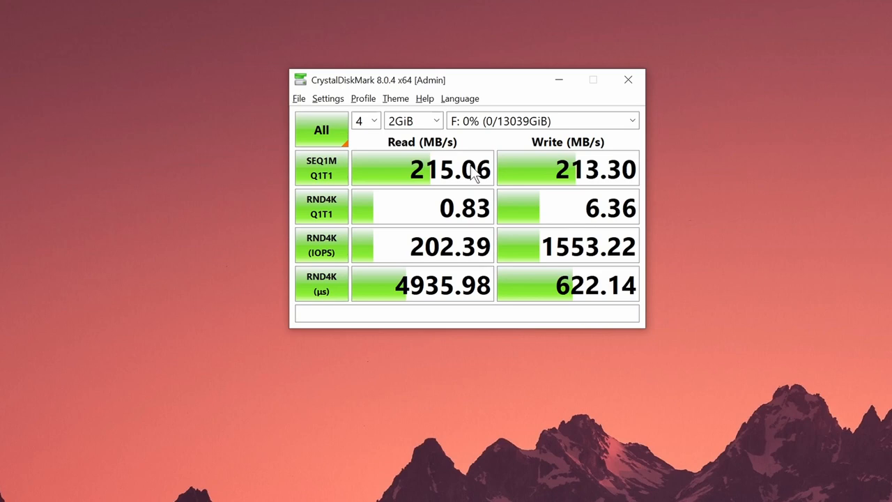
mouse_move(397, 262)
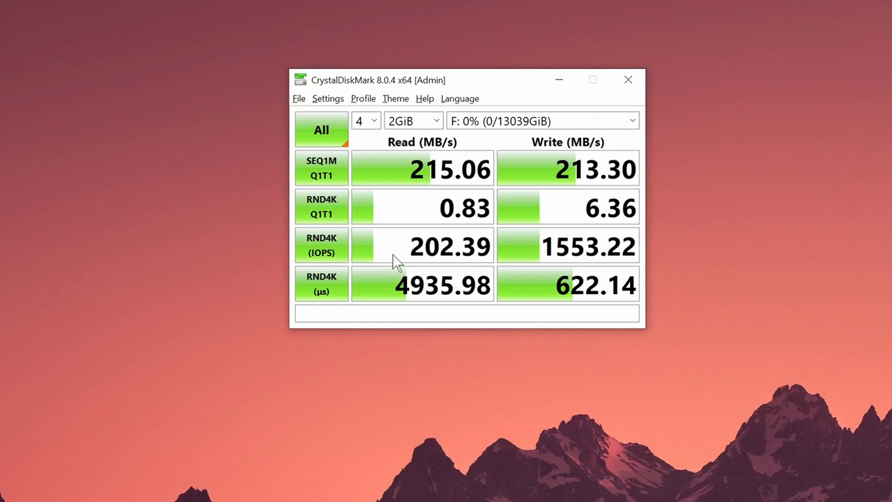
mouse_move(321, 247)
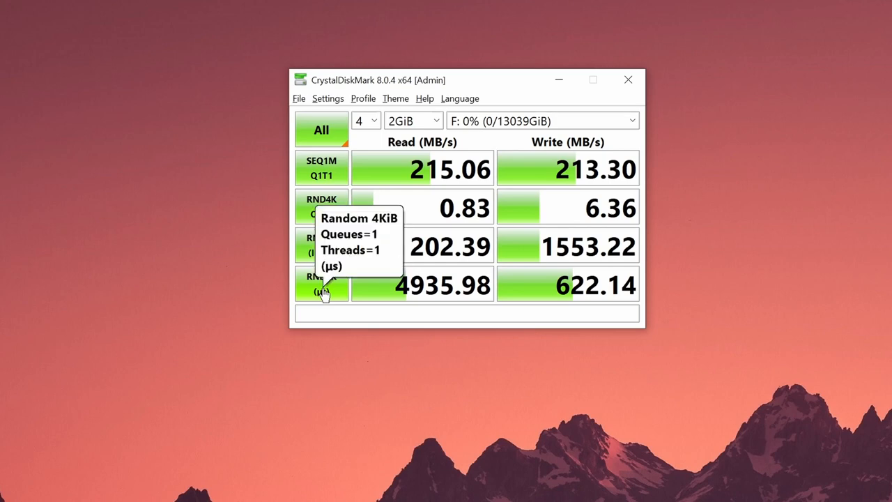
mouse_move(614, 272)
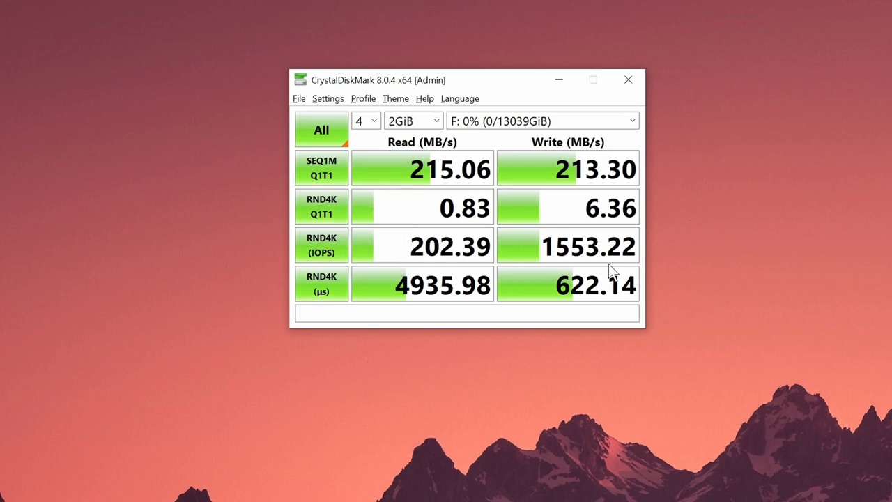
mouse_move(522, 249)
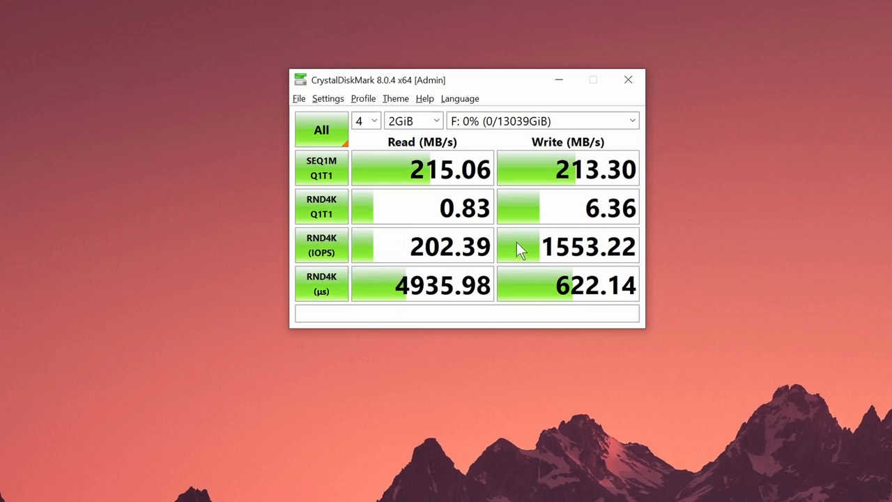
mouse_move(389, 246)
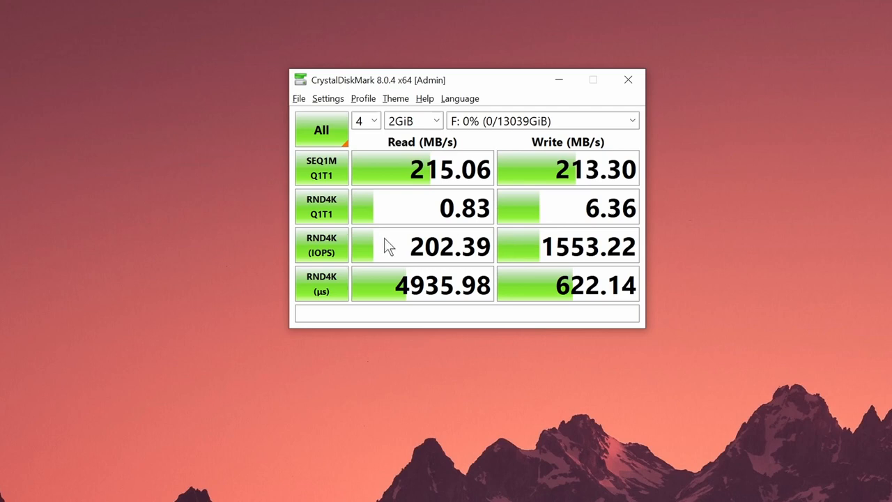
mouse_move(565, 285)
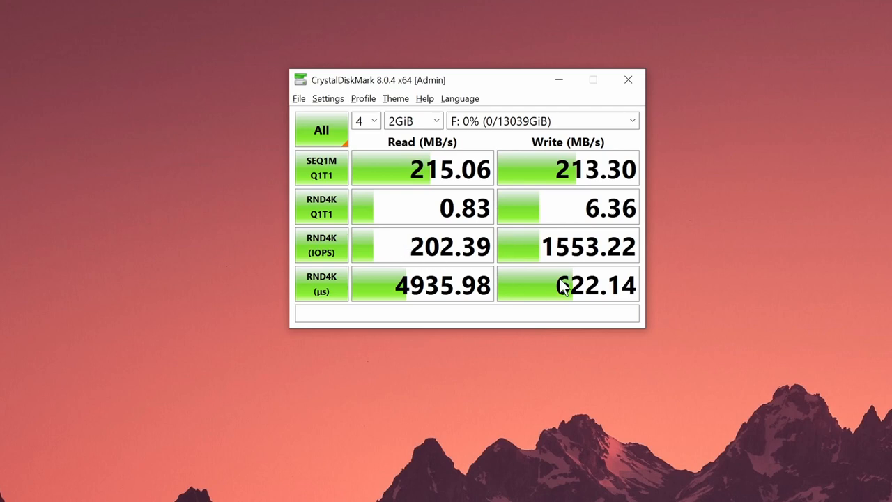
mouse_move(516, 264)
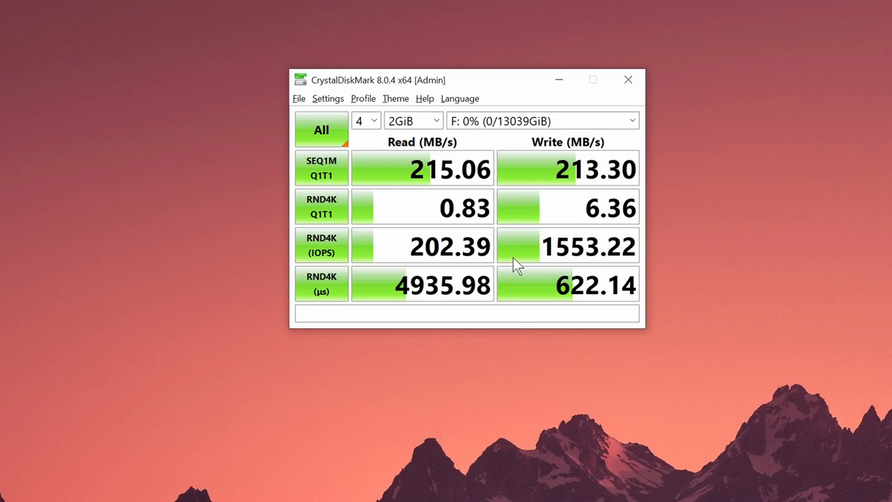
mouse_move(524, 270)
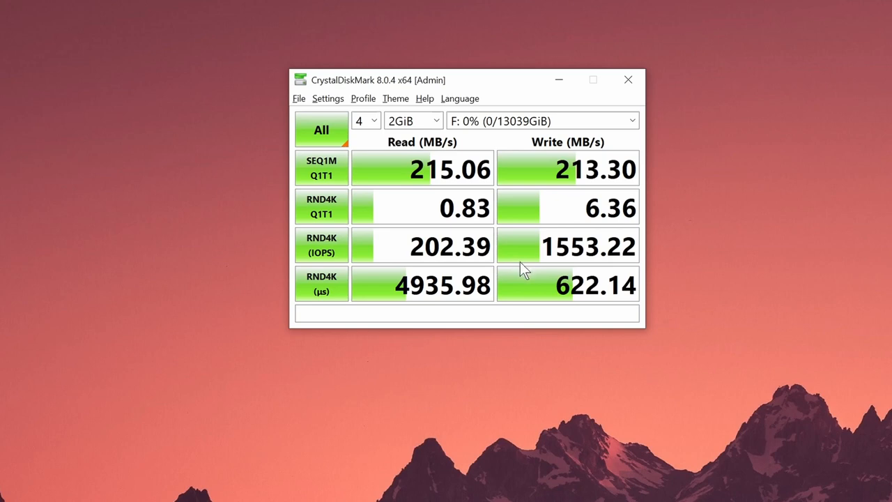
mouse_move(392, 146)
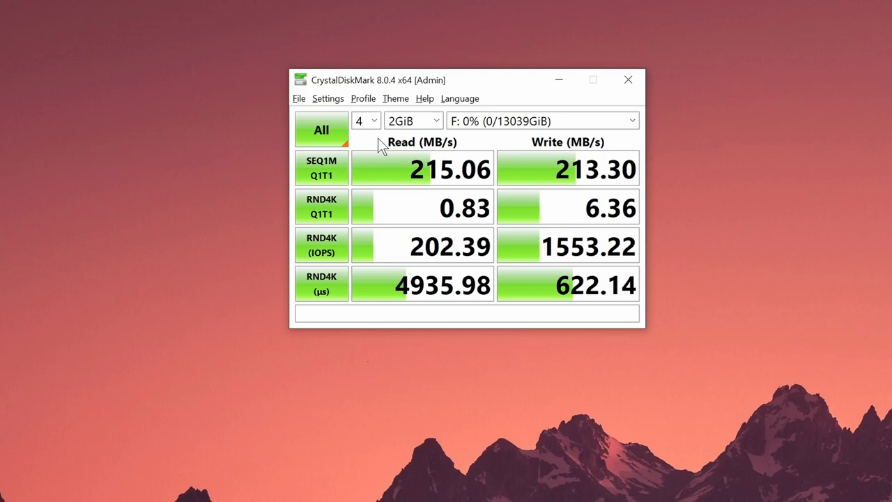
mouse_move(97, 115)
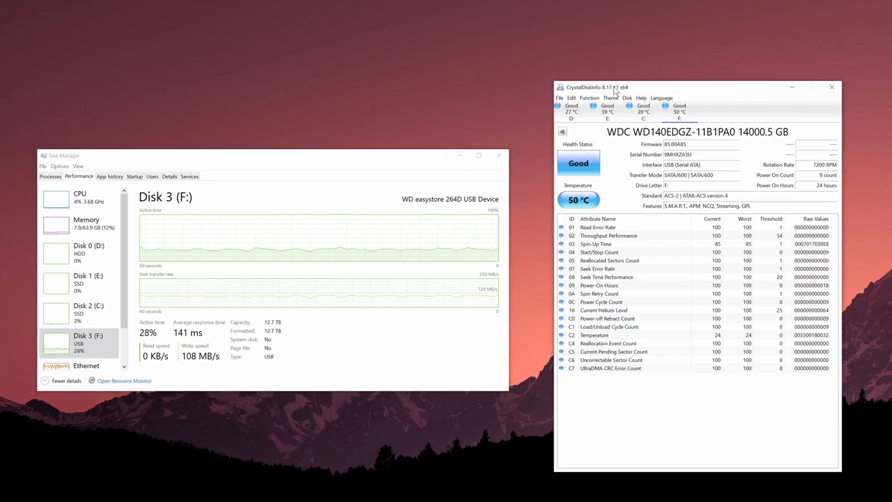
mouse_move(608, 198)
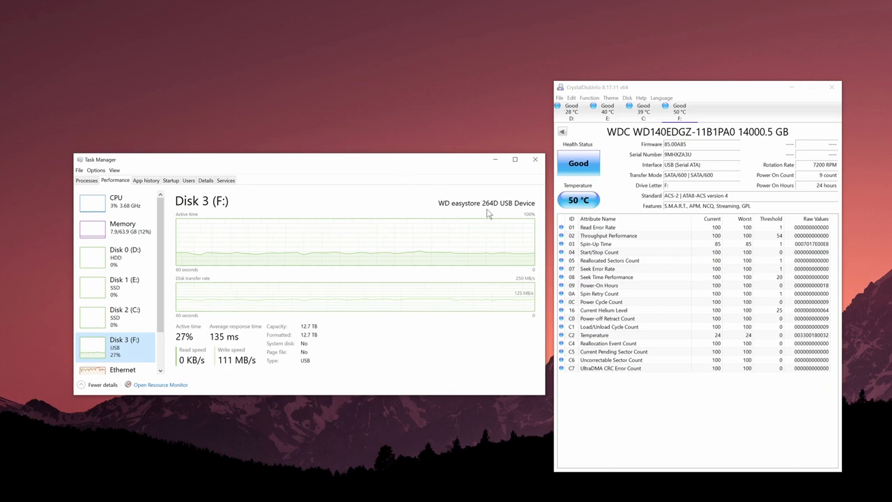
mouse_move(319, 253)
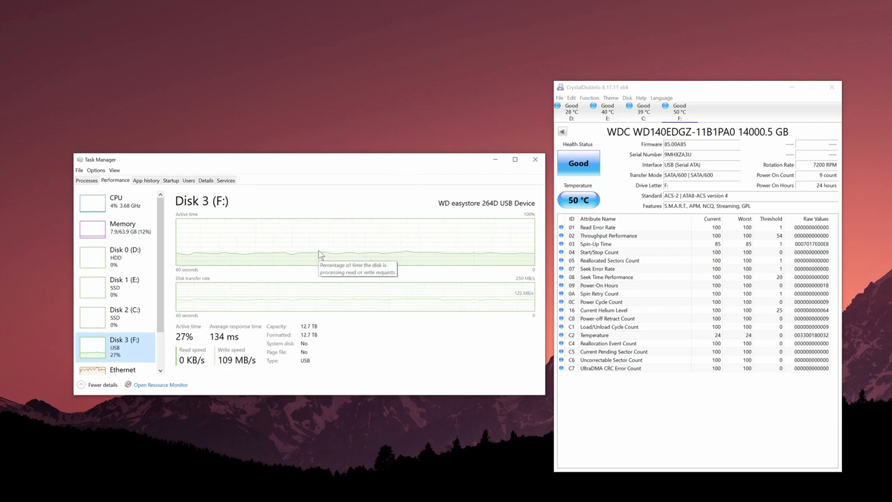